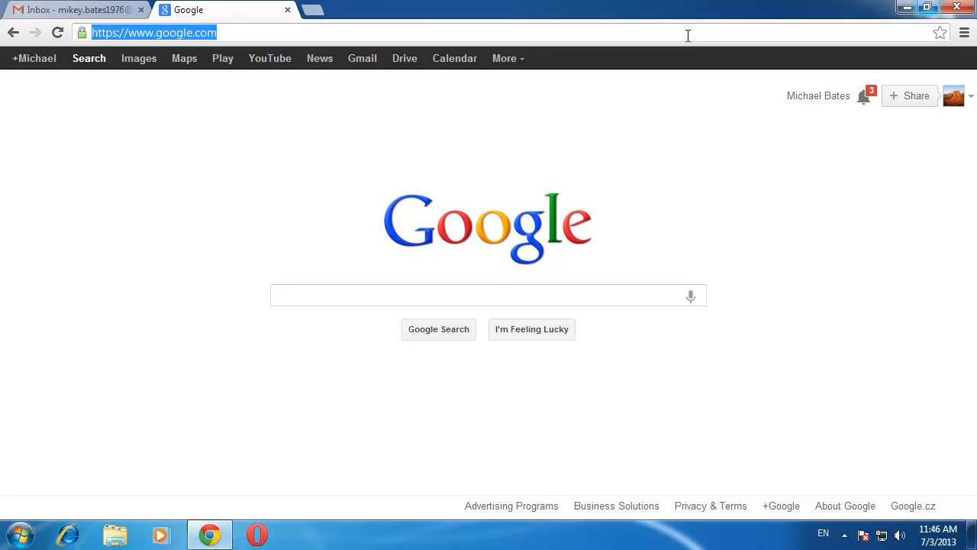
{"action": "type", "text": "www.rapidshar"}
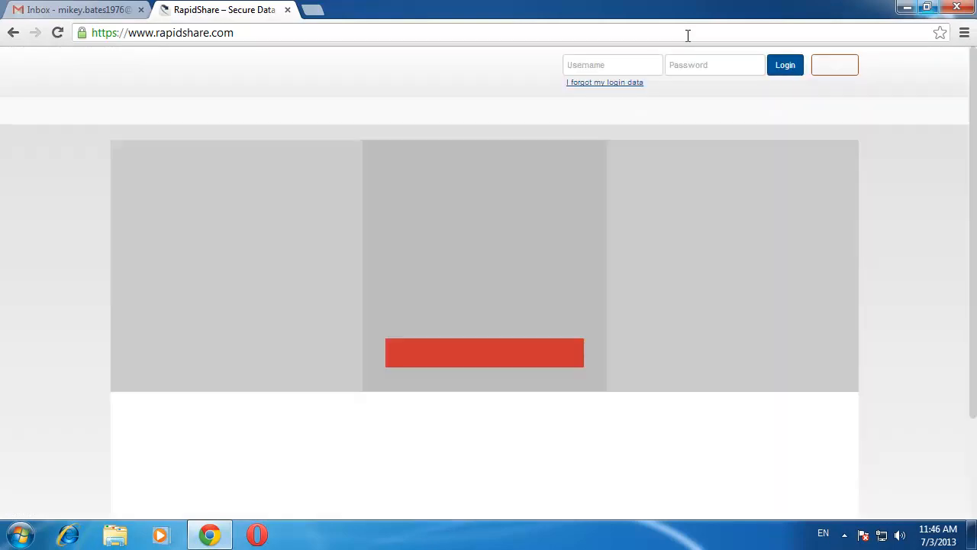
Register a free RapidShare account with name, email, user name and password, accepting the terms.
{"action": "left_click", "coordinate": [834, 64]}
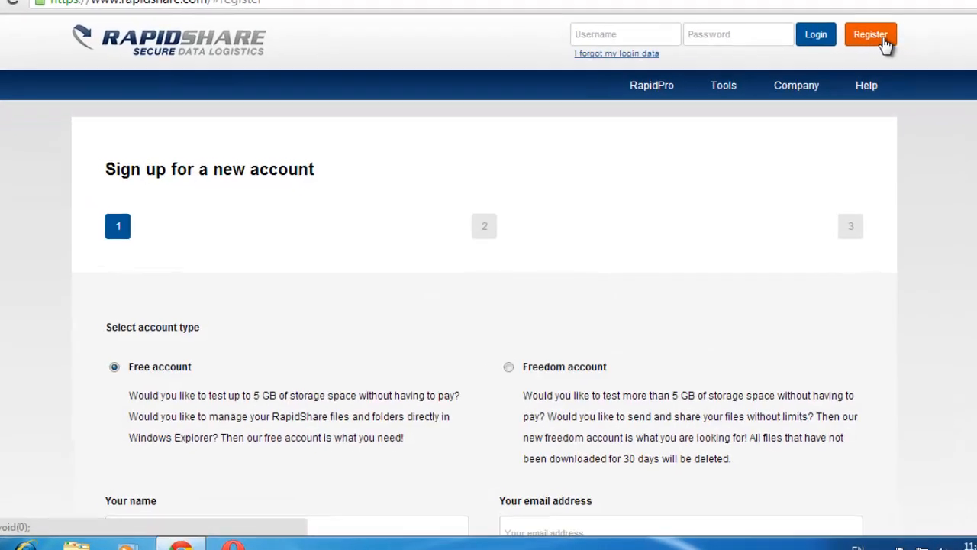
{"action": "scroll", "scroll_direction": "down", "scroll_amount": 3}
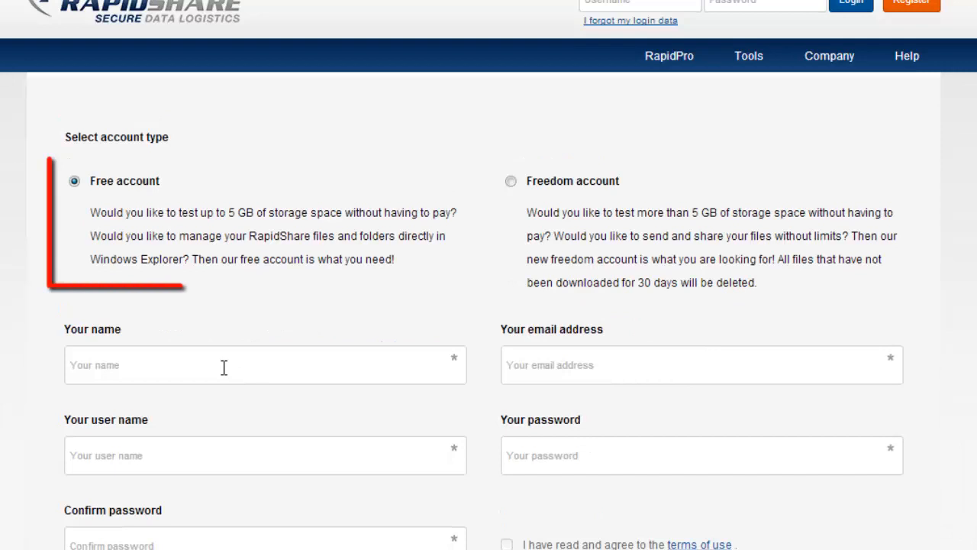
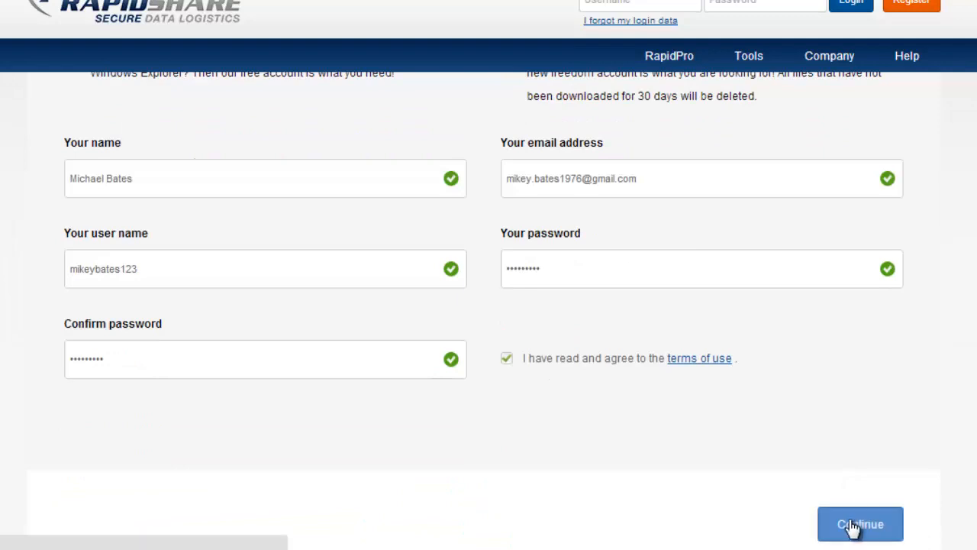
{"action": "left_click", "coordinate": [859, 524]}
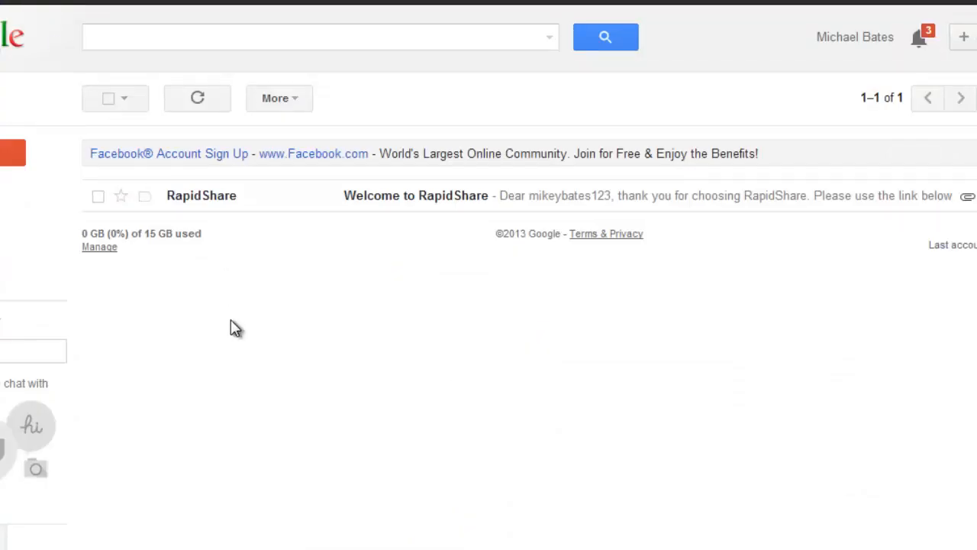
Open the 'Welcome to RapidShare' email in the Gmail inbox.
{"action": "left_click", "coordinate": [201, 195]}
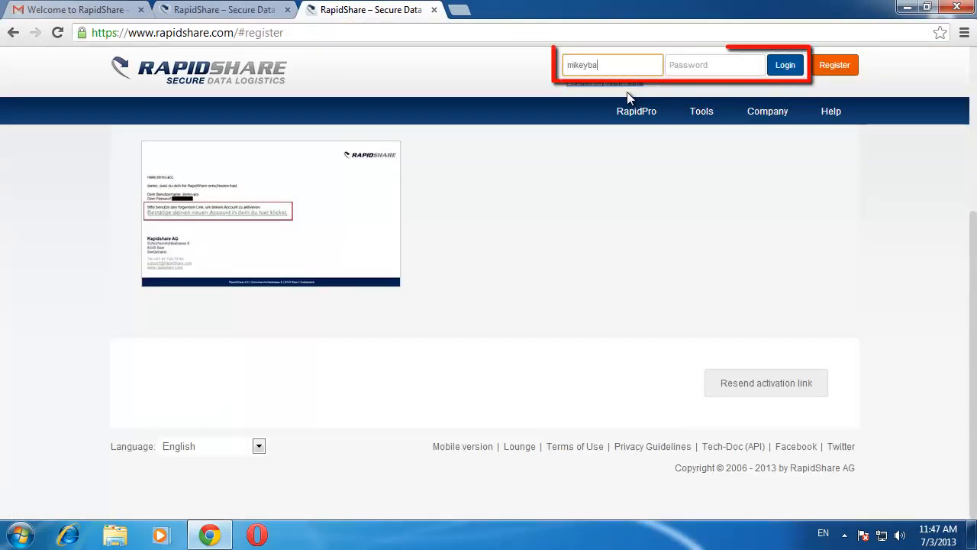
Log in with the new account and accept the updated Terms Of Use.
{"action": "left_click", "coordinate": [785, 64]}
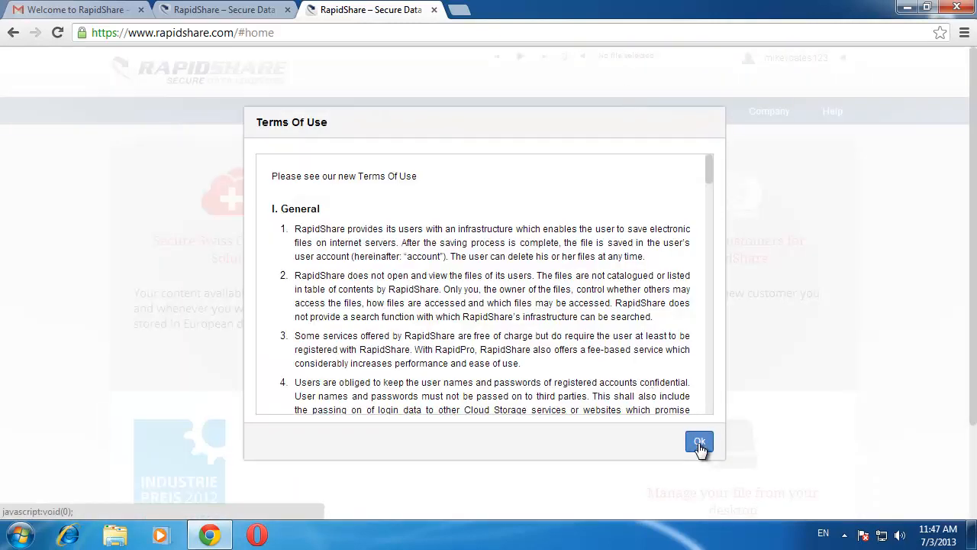
{"action": "left_click", "coordinate": [698, 442]}
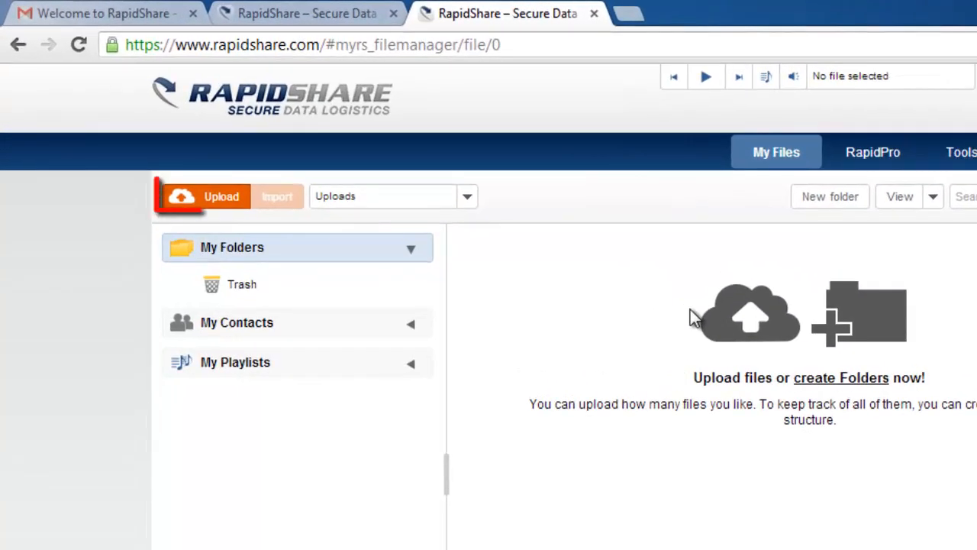
Upload Chrysanthemum.jpg from My Files.
{"action": "left_click", "coordinate": [202, 196]}
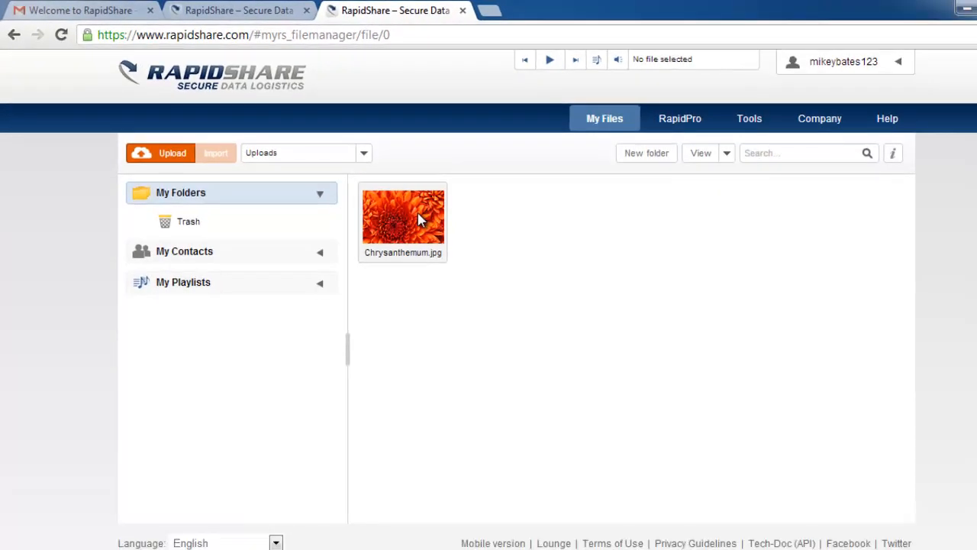
Open the download link page for Chrysanthemum.jpg from its context menu.
{"action": "right_click", "coordinate": [403, 216]}
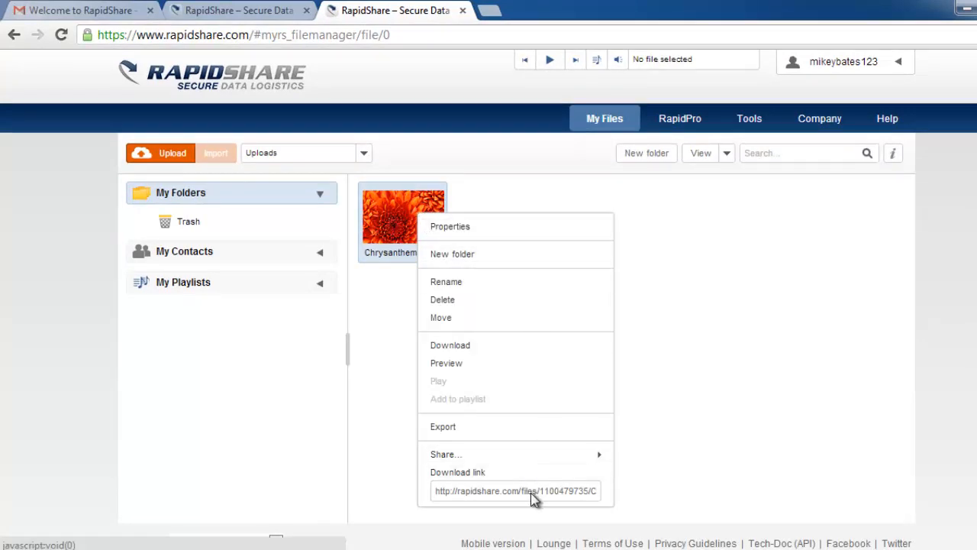
{"action": "left_click", "coordinate": [515, 491]}
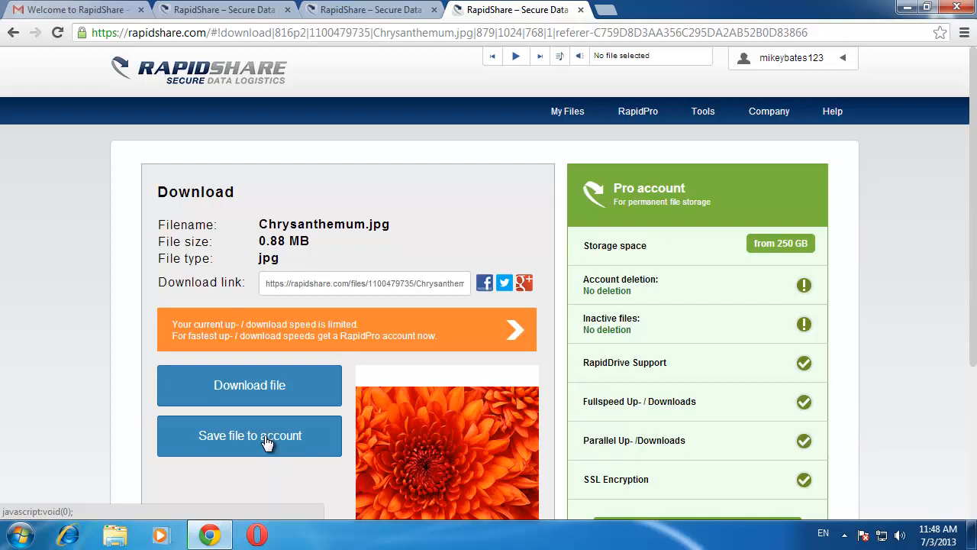
Download Chrysanthemum.jpg using the Download file button.
{"action": "left_click", "coordinate": [248, 385]}
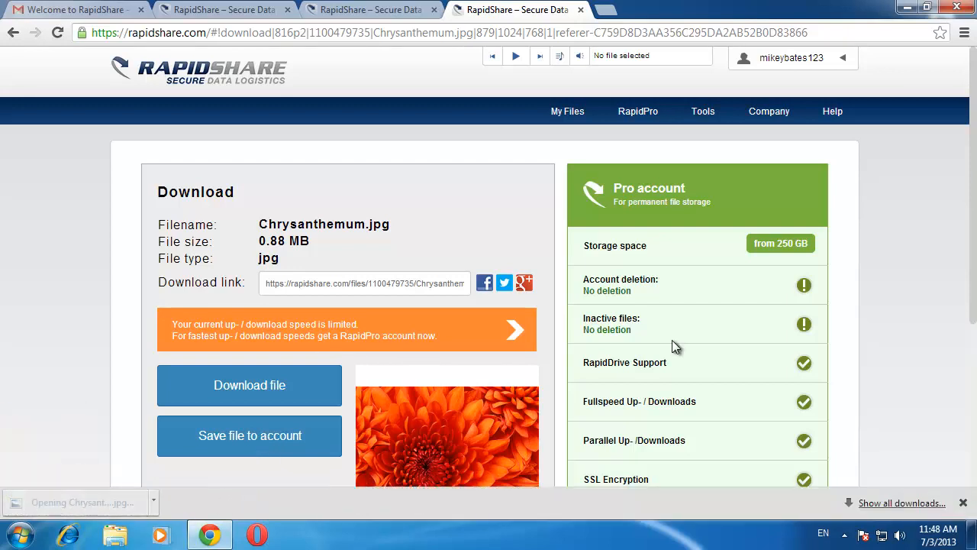